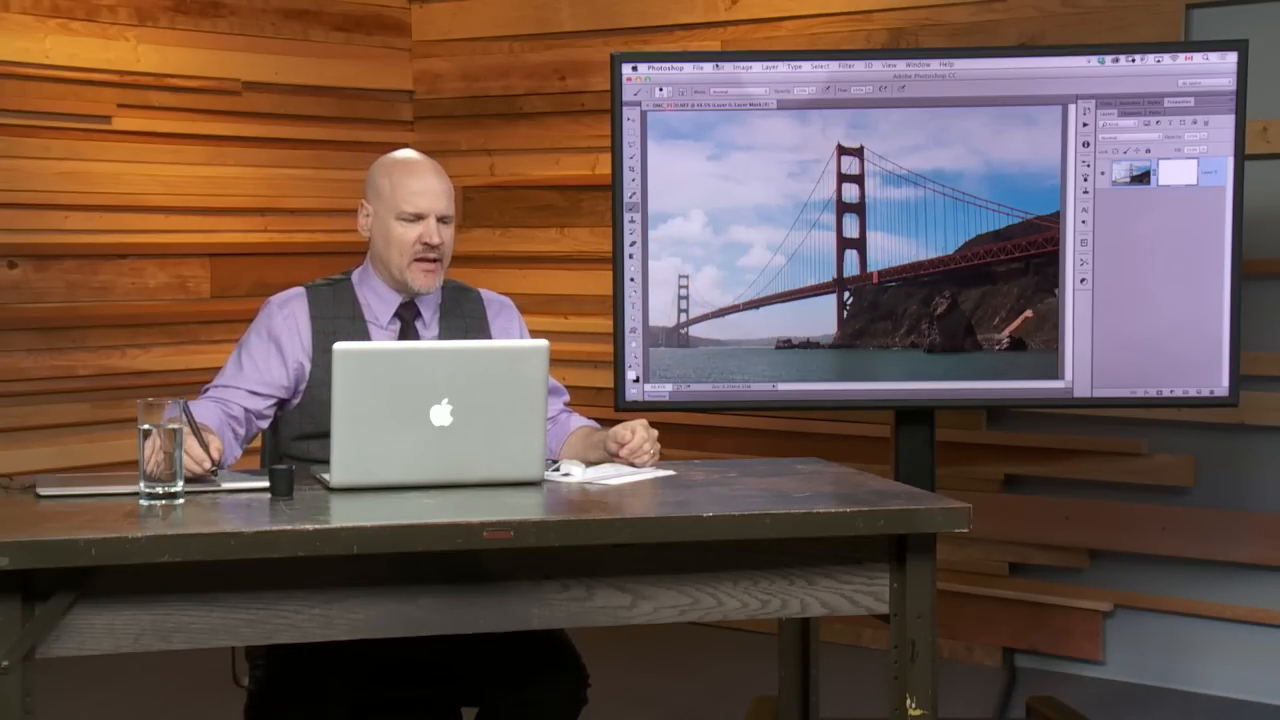
- Open the Keyboard Shortcuts and Menus dialog from the Edit menu
click(204, 11)
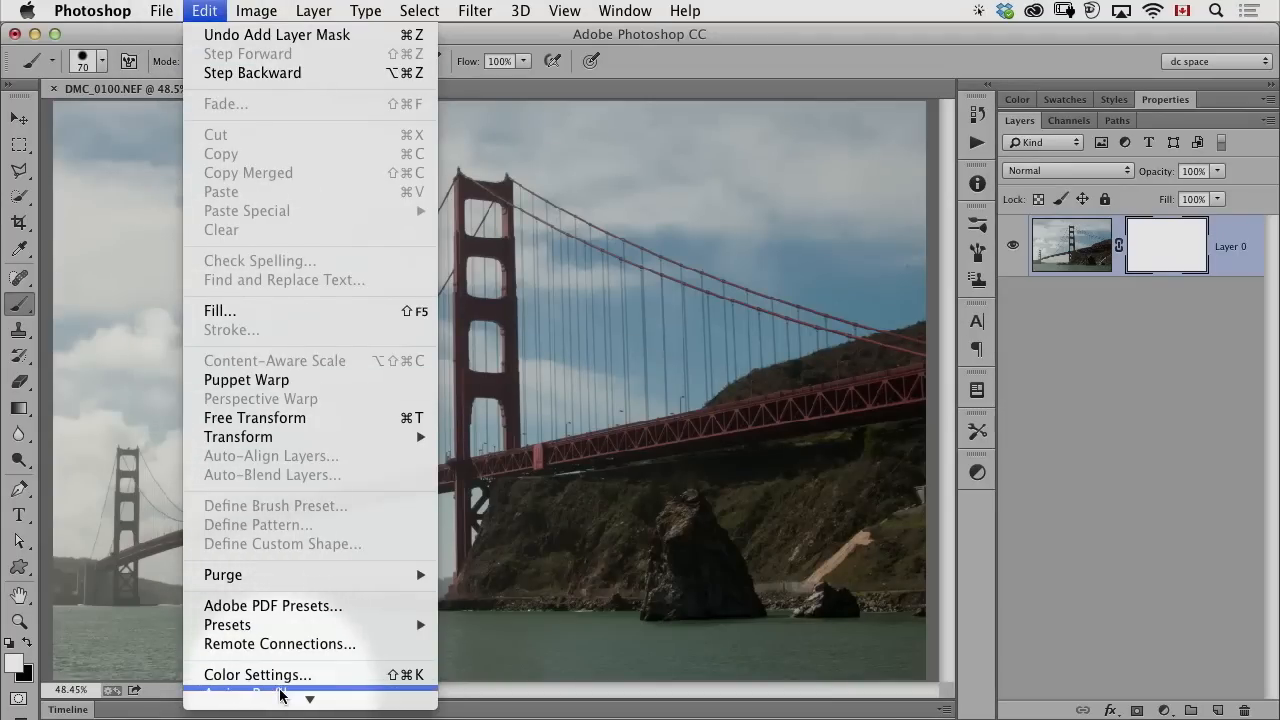
click(280, 697)
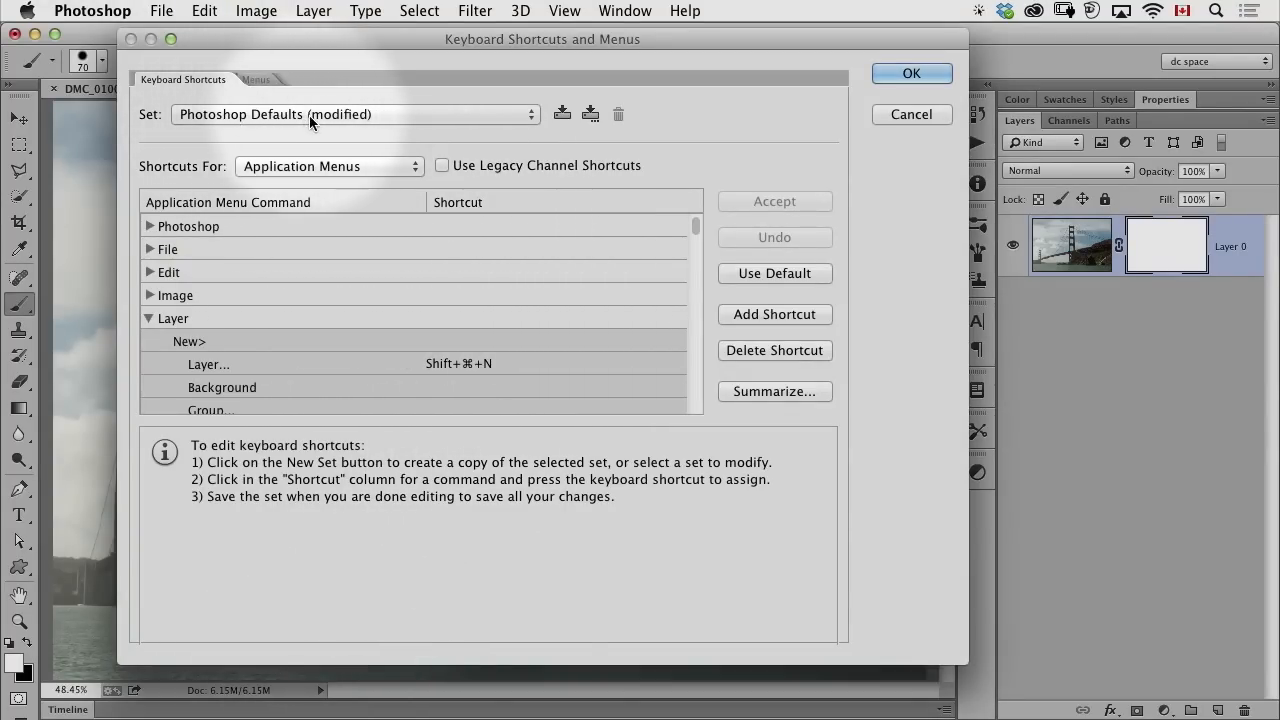
mouse_move(420, 137)
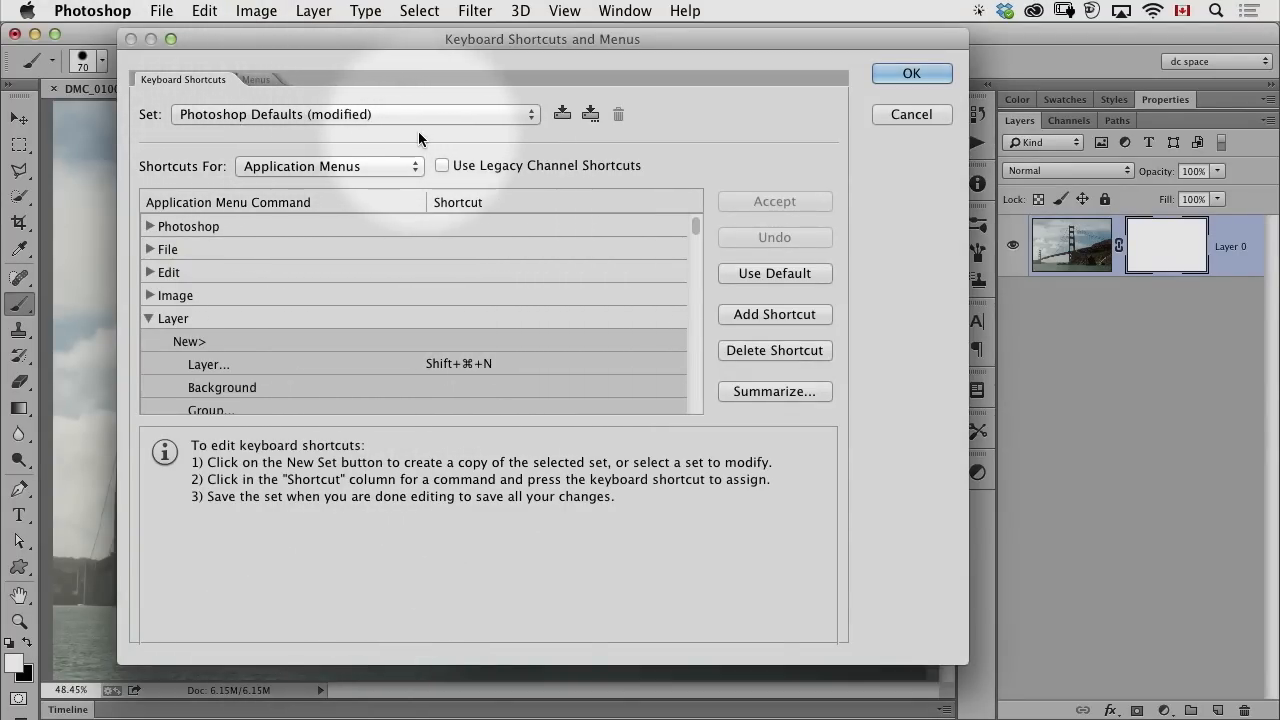